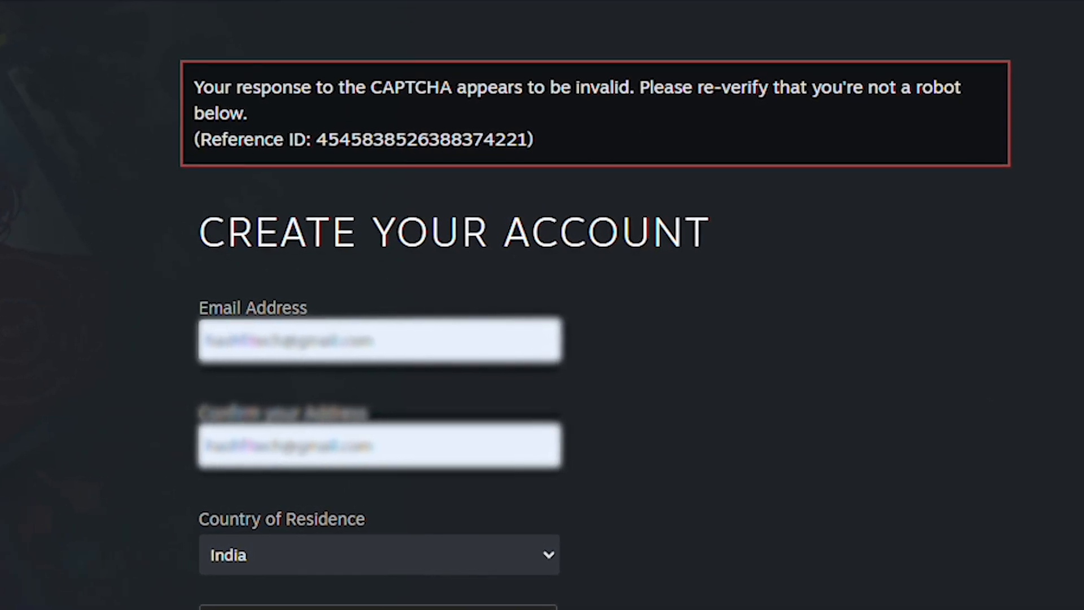
# - Bring up the Google results for 'uc browser' and return to the Microsoft Store home
pyautogui.scroll(3)
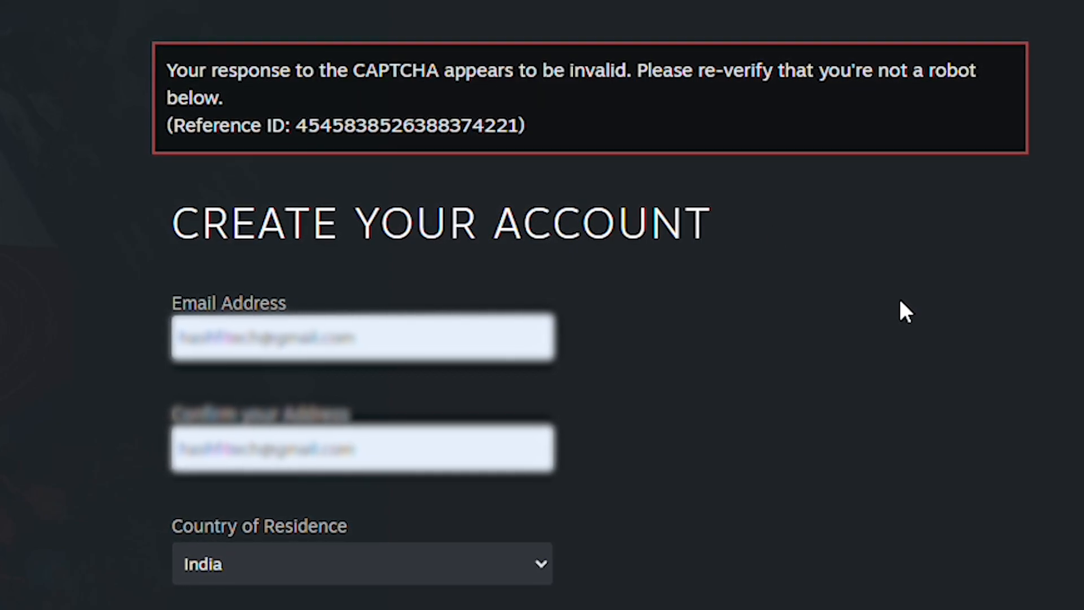
pyautogui.scroll(-3)
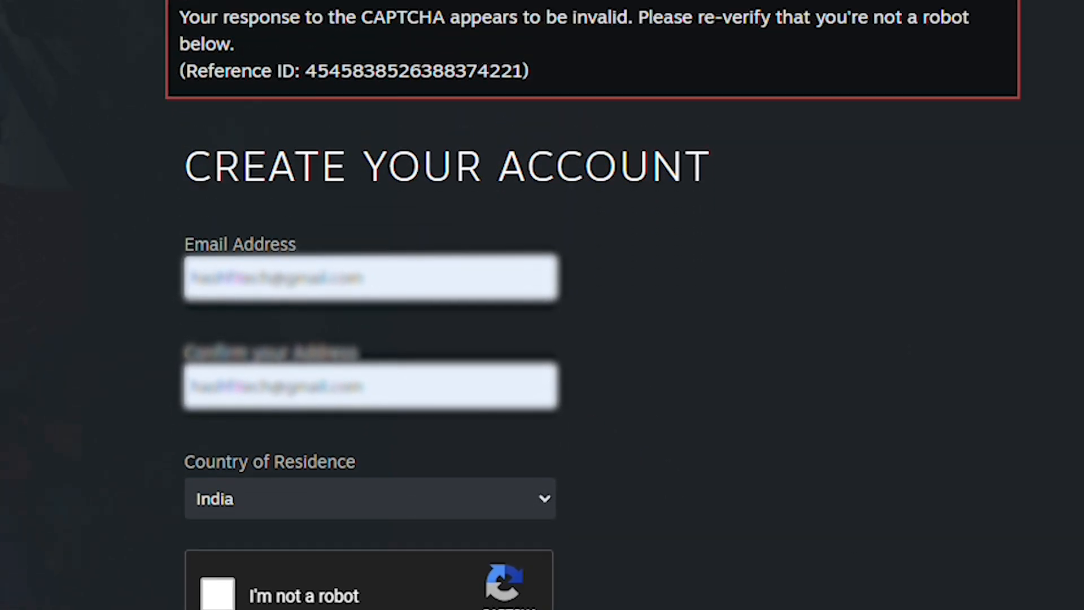
pyautogui.scroll(3)
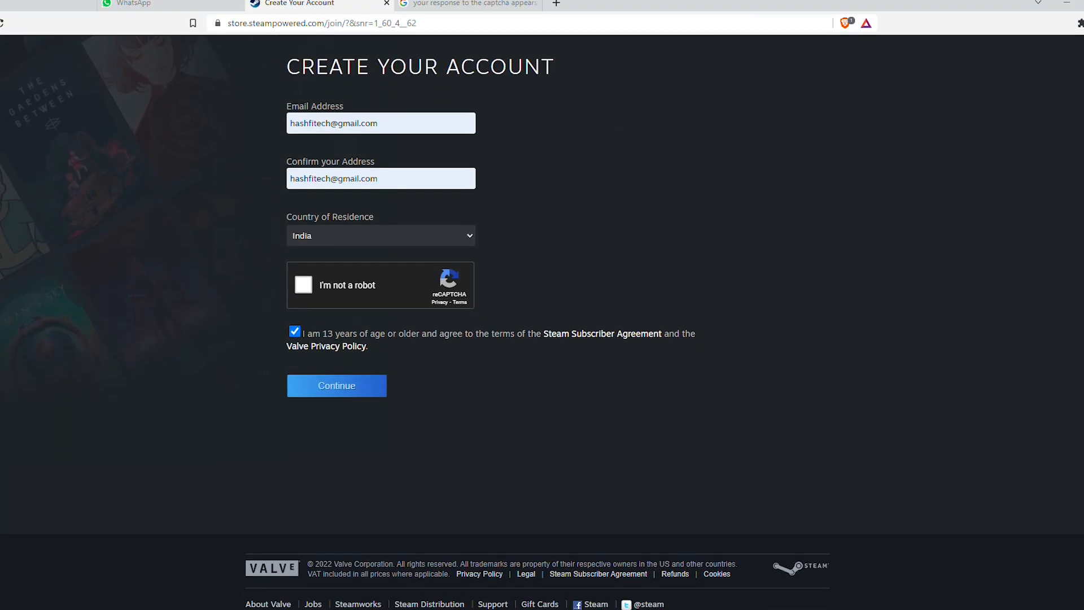
pyautogui.click(337, 385)
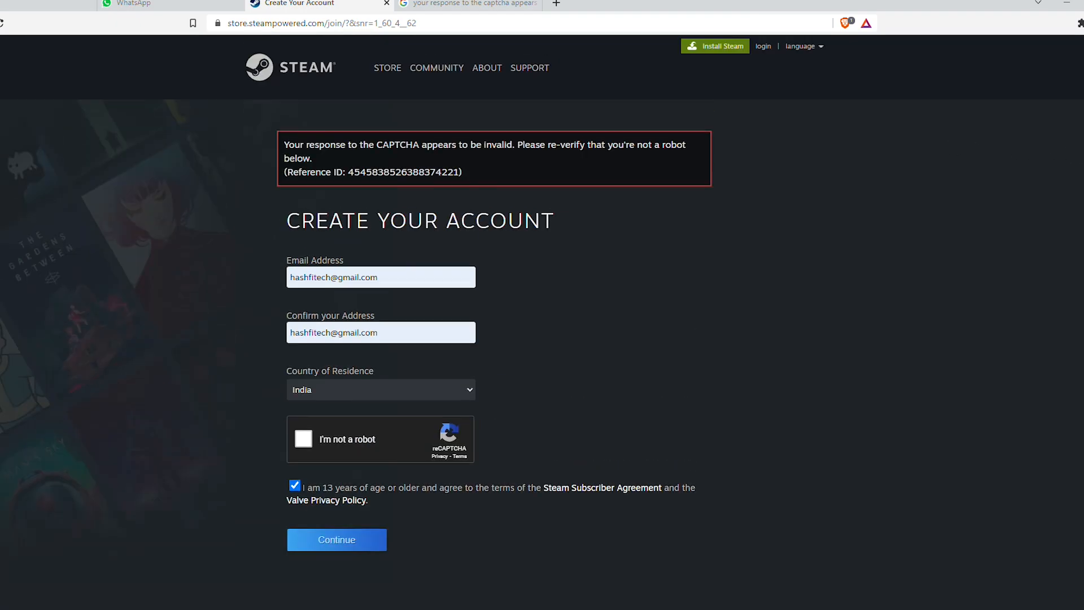
pyautogui.click(468, 4)
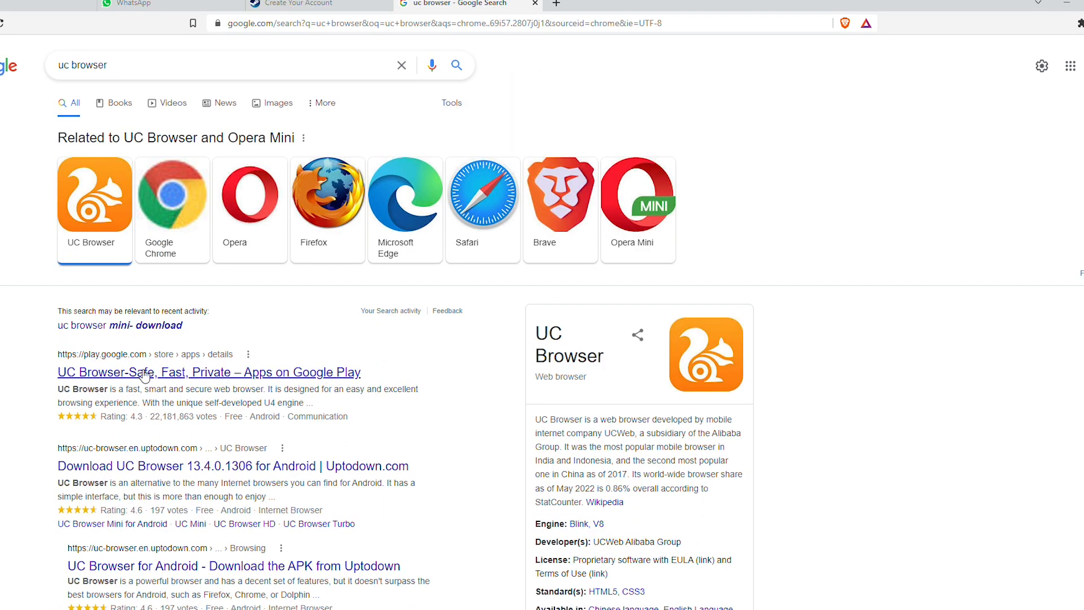
pyautogui.click(304, 3)
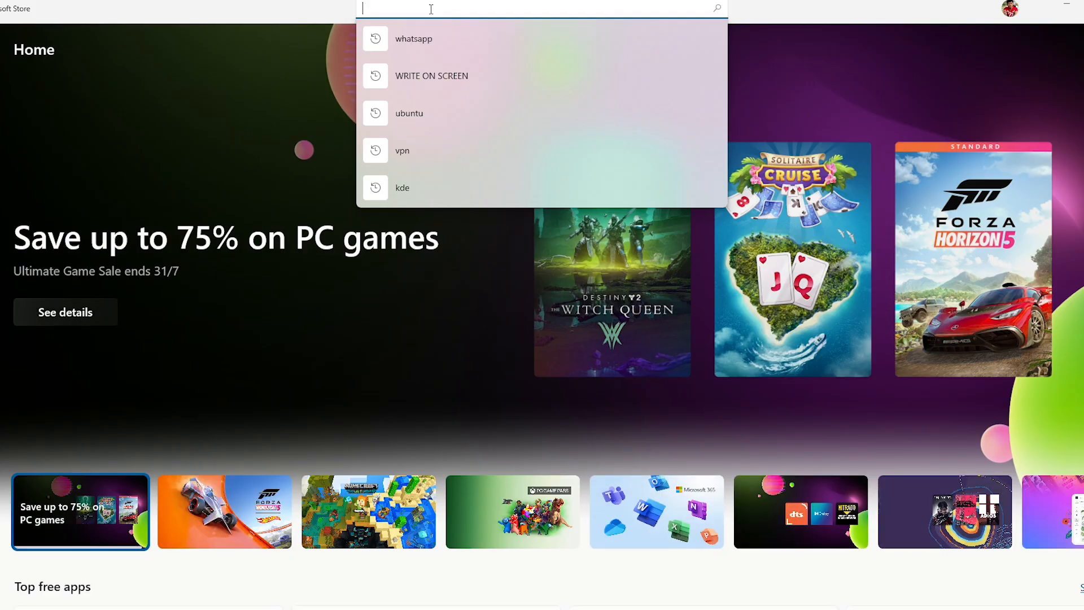
# - Search the Microsoft Store for 'browser' and reach the C Lite Browser listing
pyautogui.write('brow')
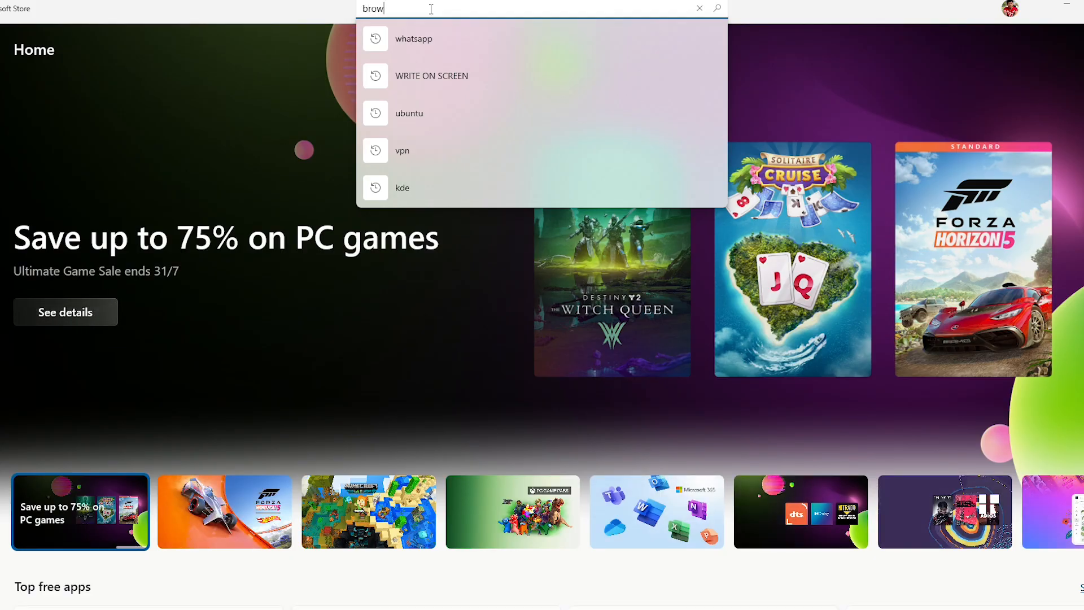
pyautogui.write('ser')
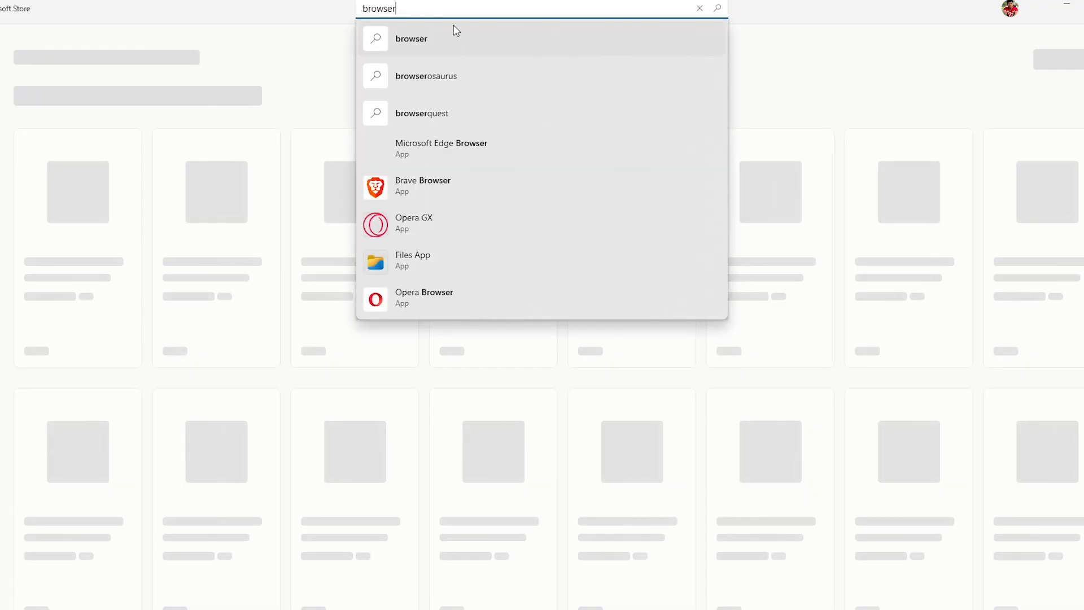
pyautogui.click(411, 38)
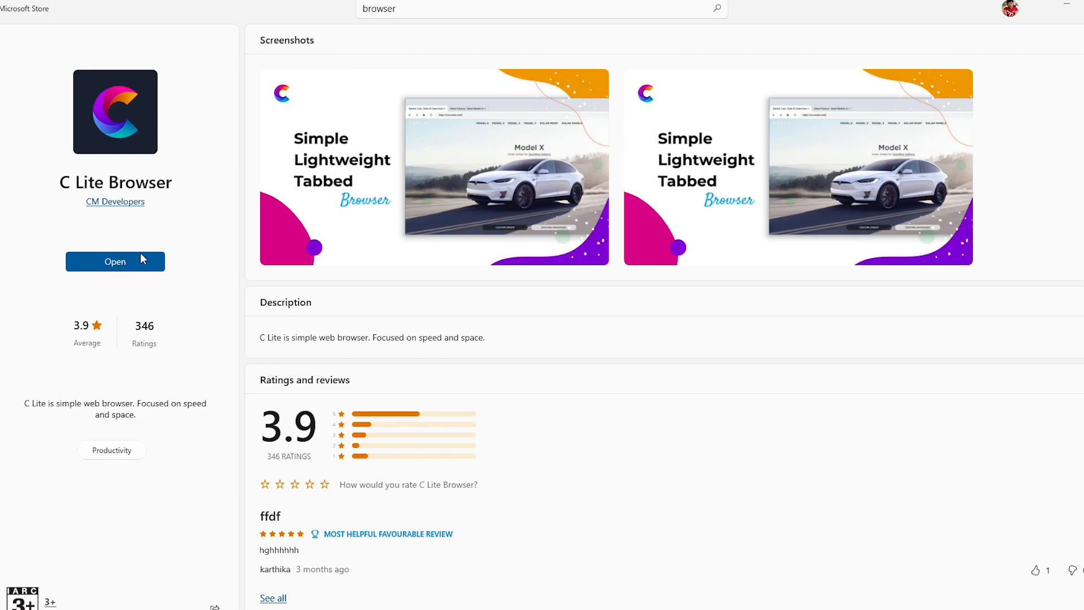
# - Launch C Lite Browser, go to the Steam store and reach its sign-in page
pyautogui.click(115, 261)
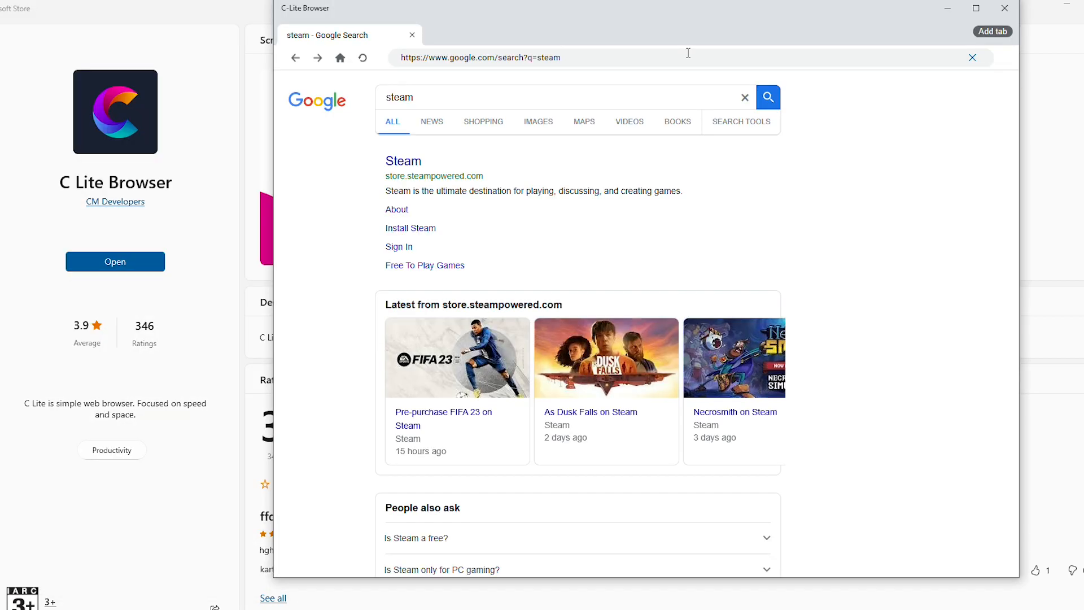
pyautogui.click(403, 161)
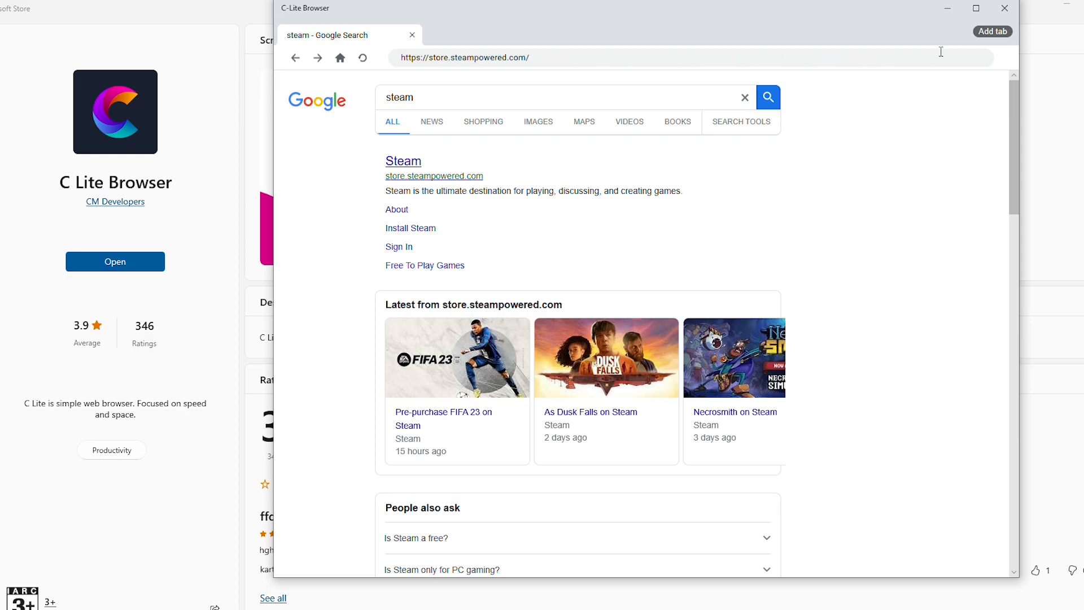
pyautogui.click(404, 161)
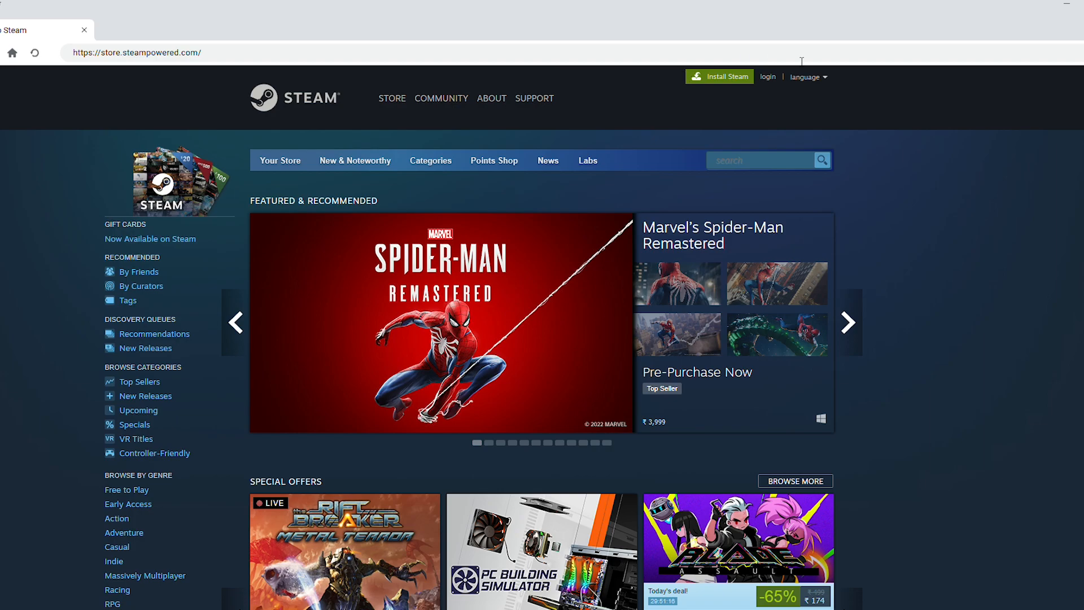
pyautogui.click(767, 77)
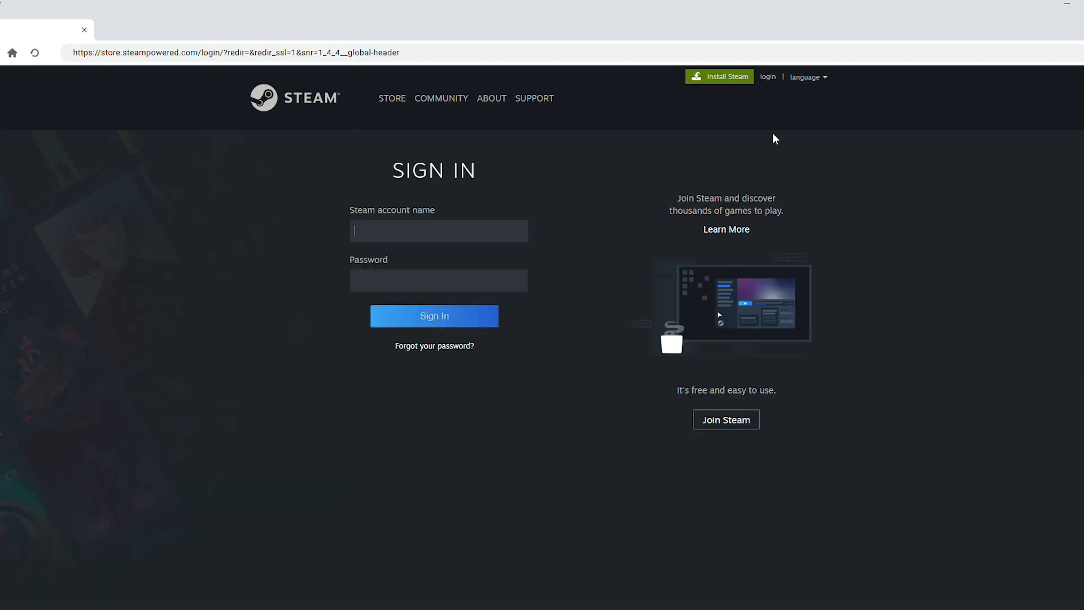
pyautogui.moveTo(950, 431)
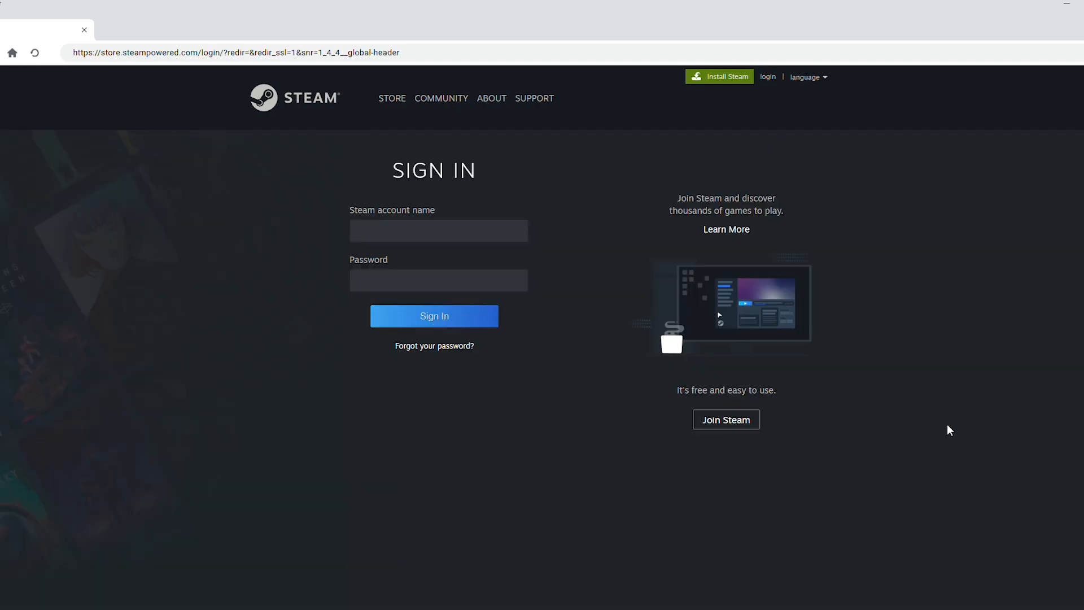
pyautogui.click(726, 420)
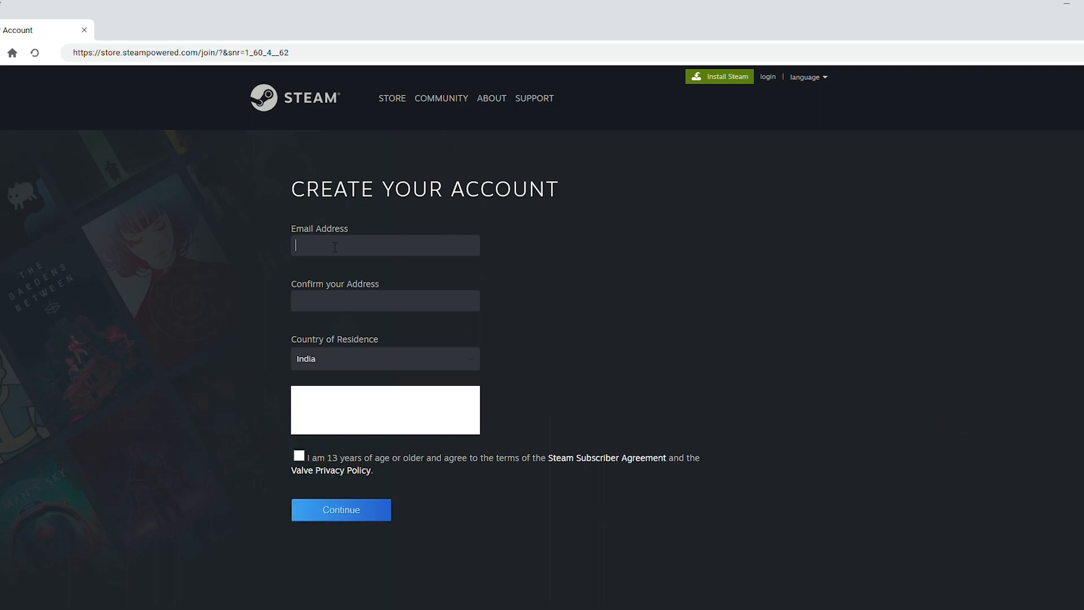
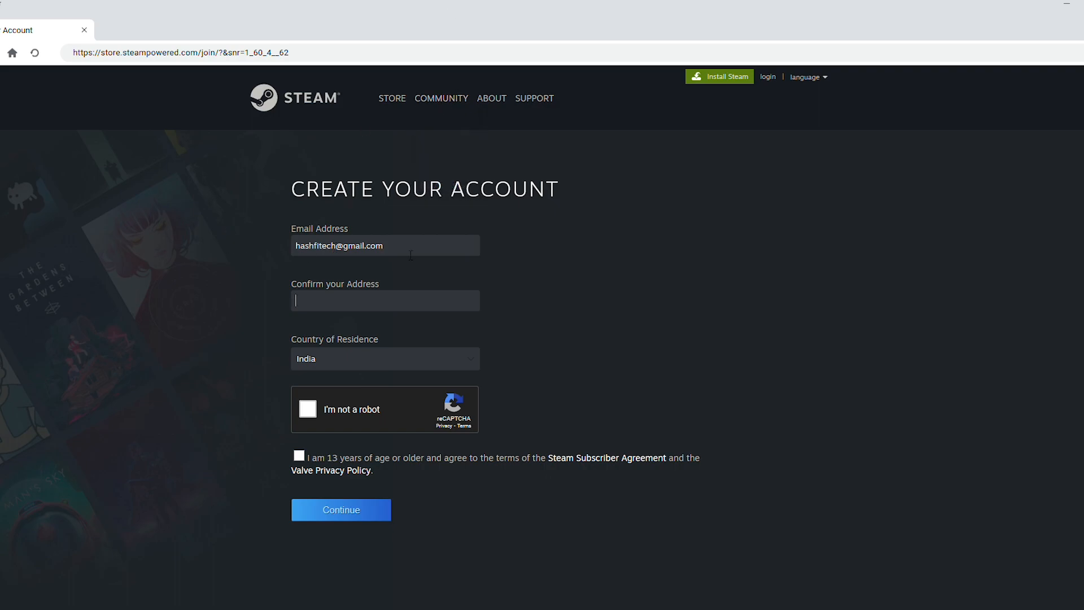
pyautogui.moveTo(349, 303)
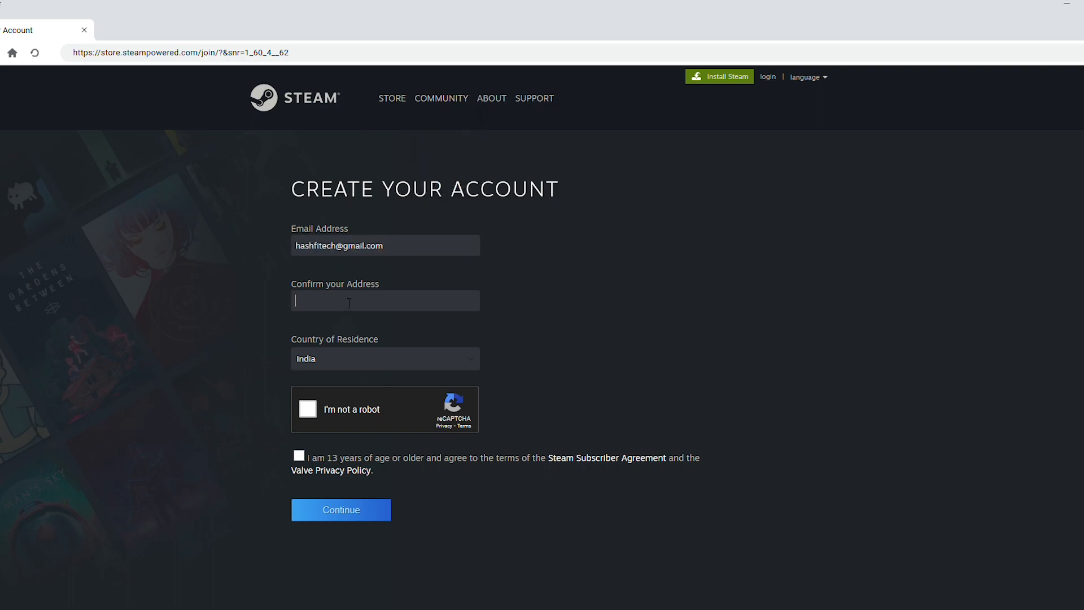
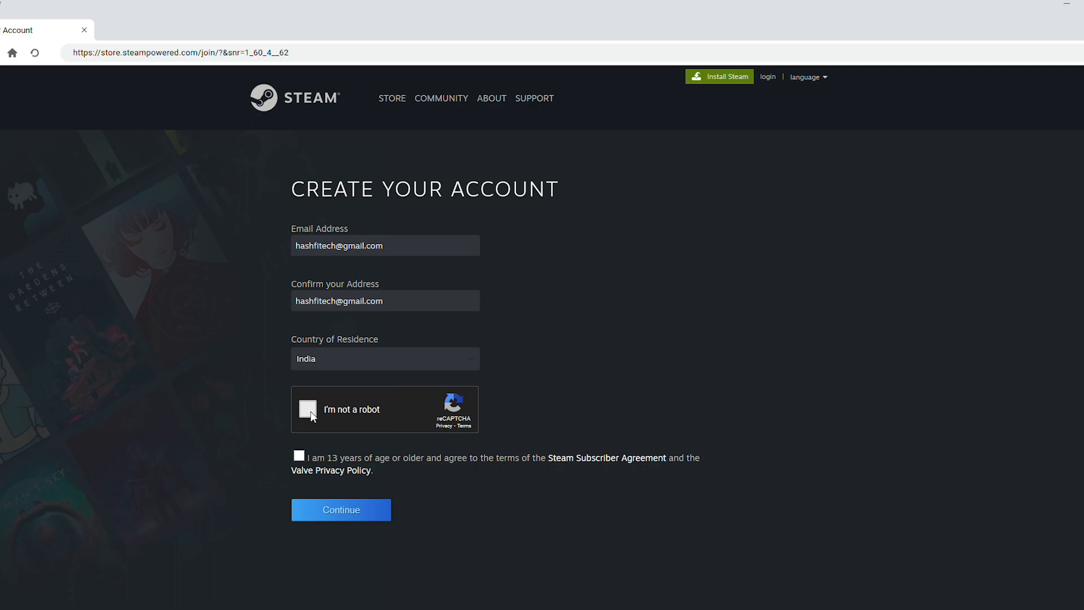
# - Pass the not-a-robot CAPTCHA by selecting the mountain images and verifying
pyautogui.click(307, 409)
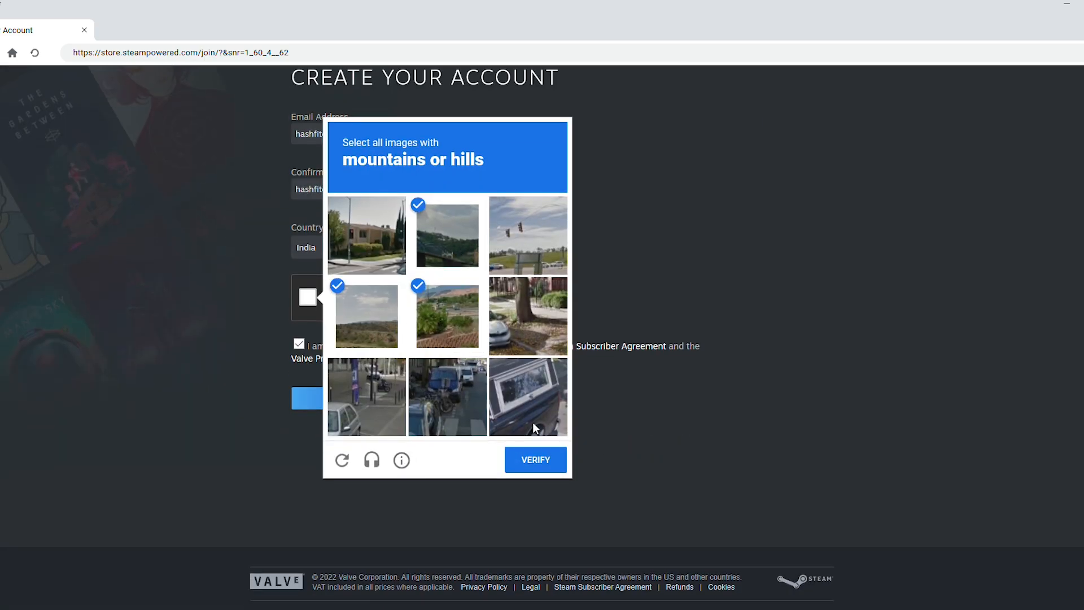
pyautogui.click(534, 460)
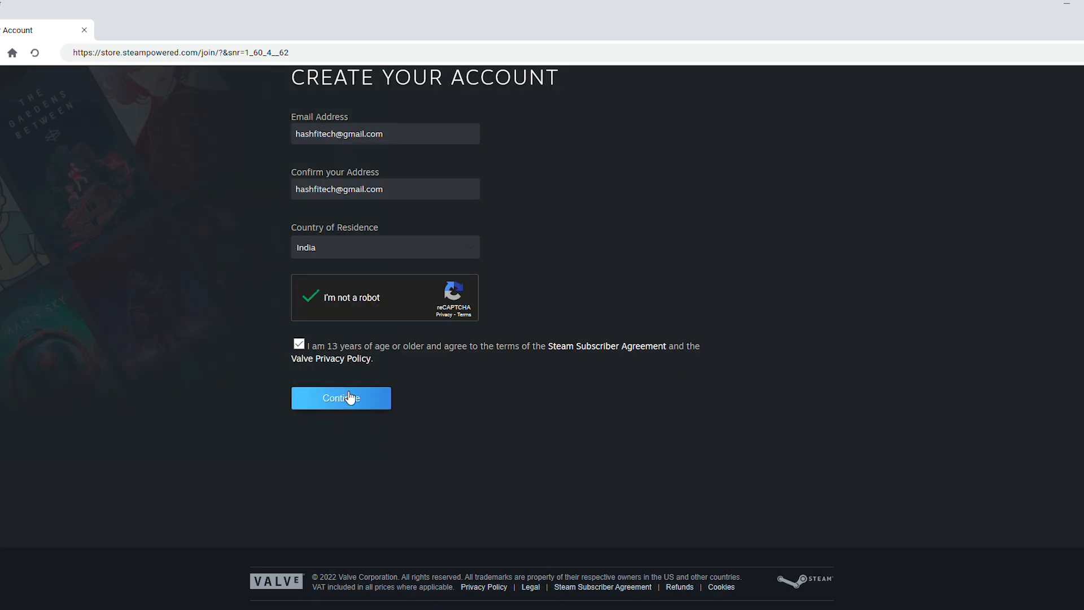
# - Submit the account form so the verify-your-email dialog appears
pyautogui.click(340, 397)
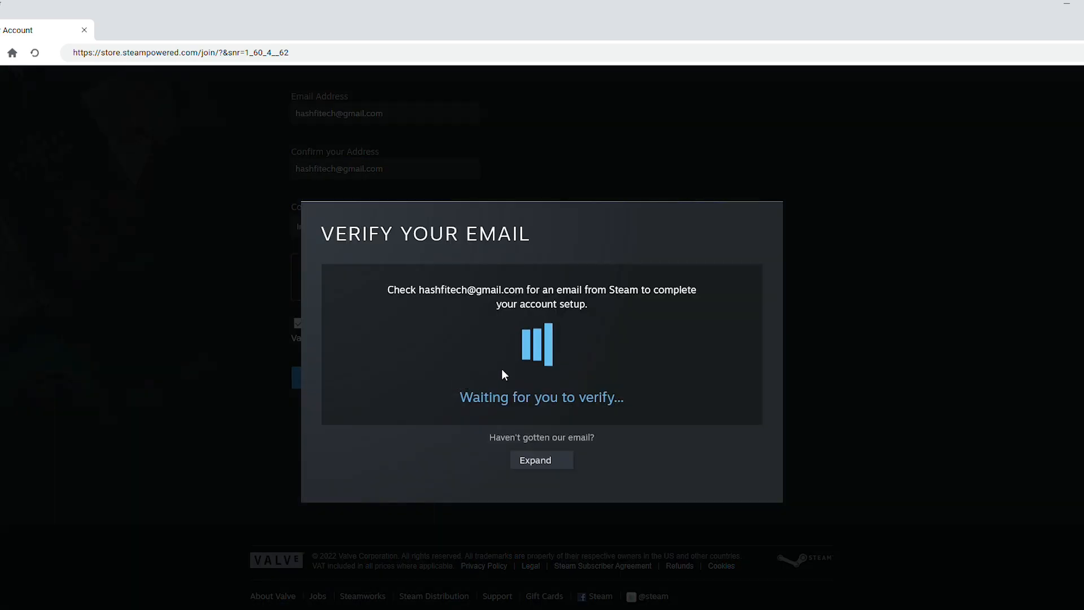
pyautogui.moveTo(603, 363)
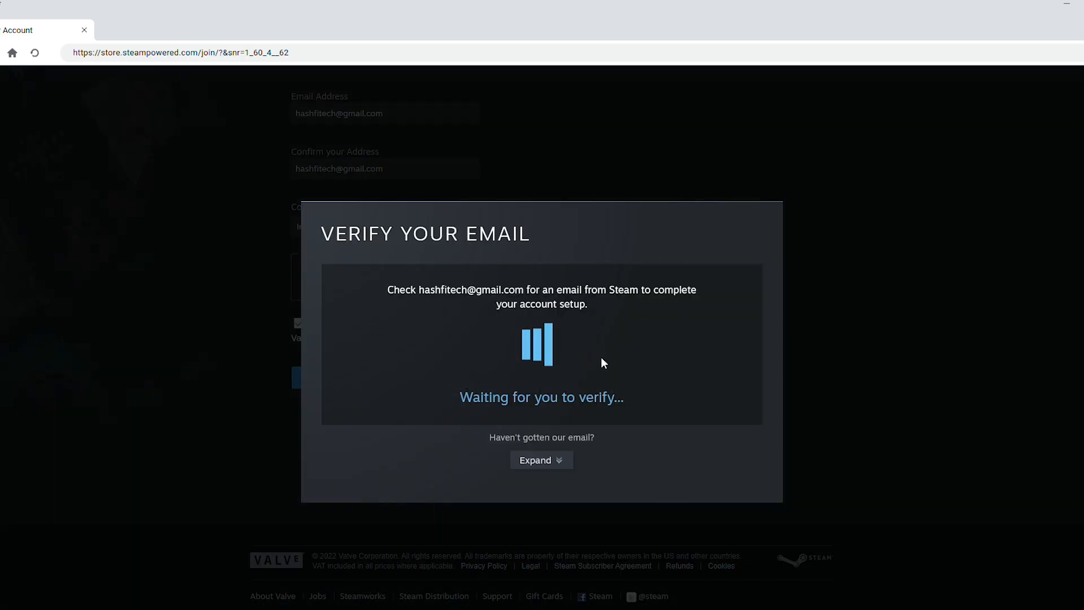
pyautogui.moveTo(630, 316)
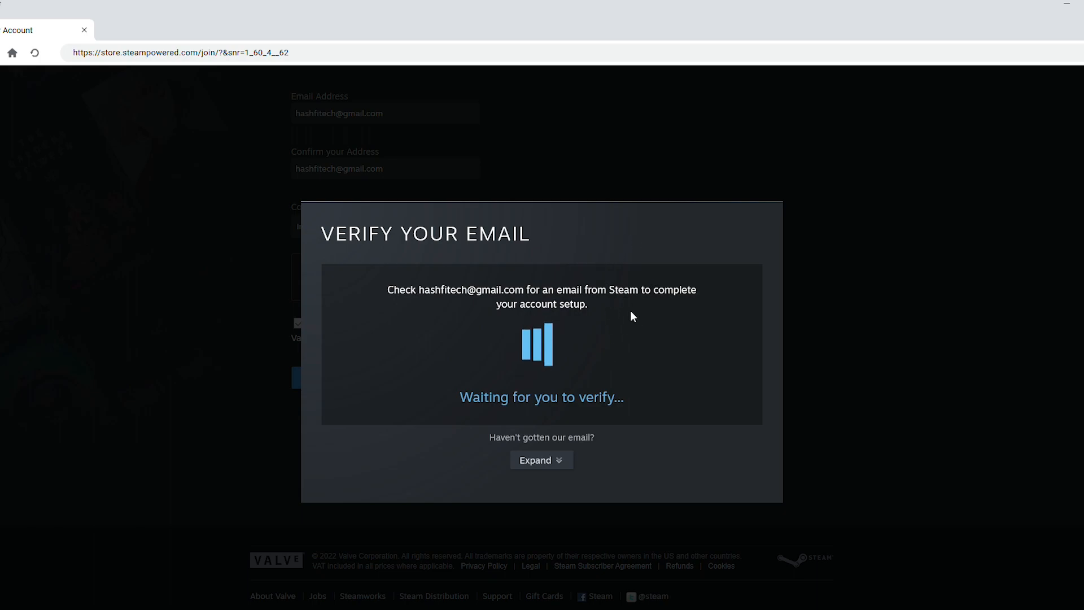
pyautogui.moveTo(633, 447)
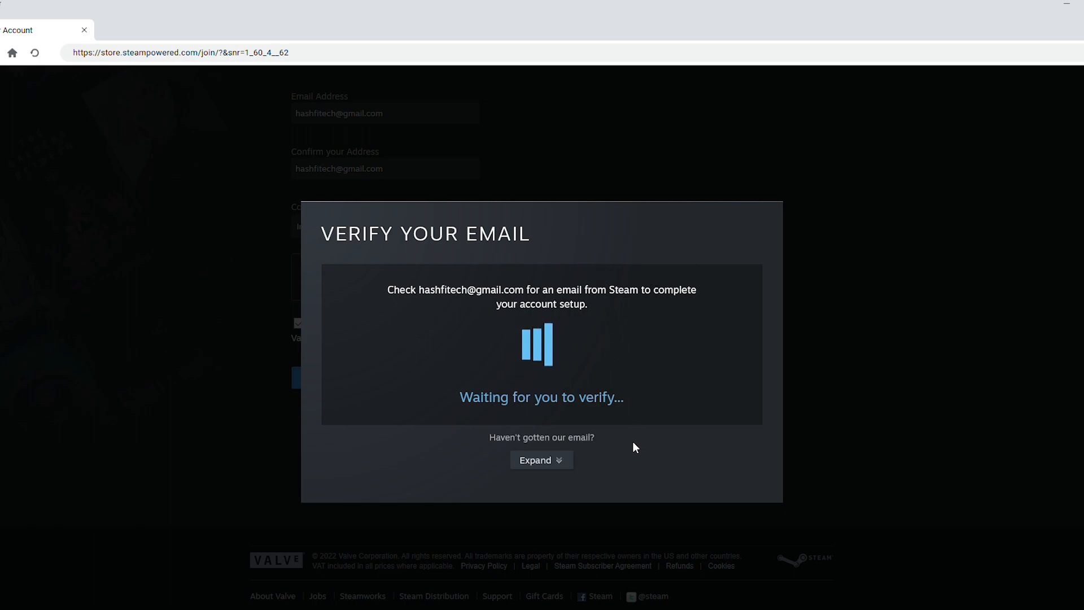